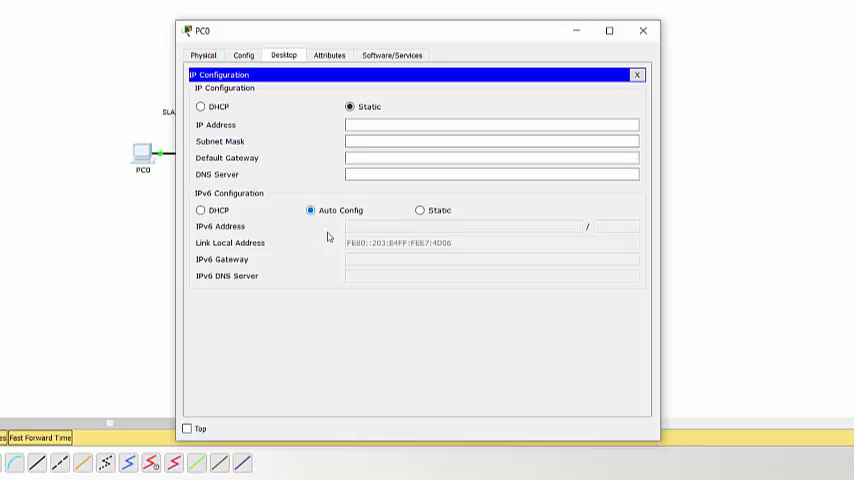
mouse_move(362, 249)
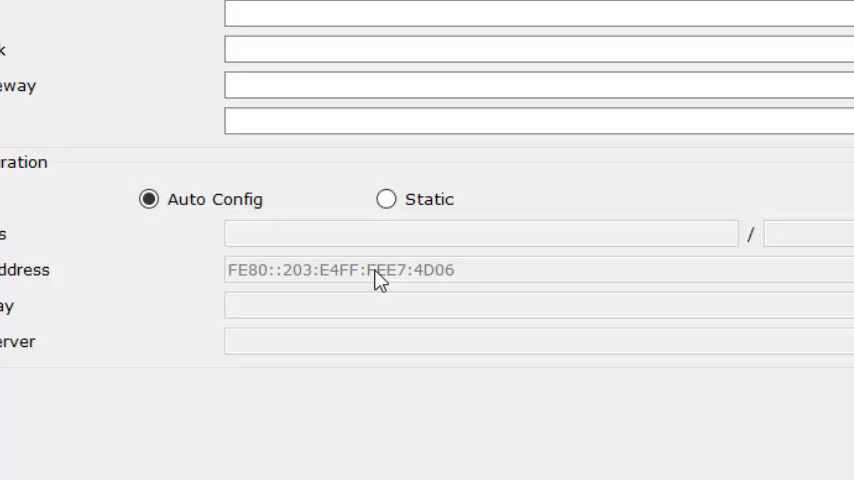
mouse_move(358, 288)
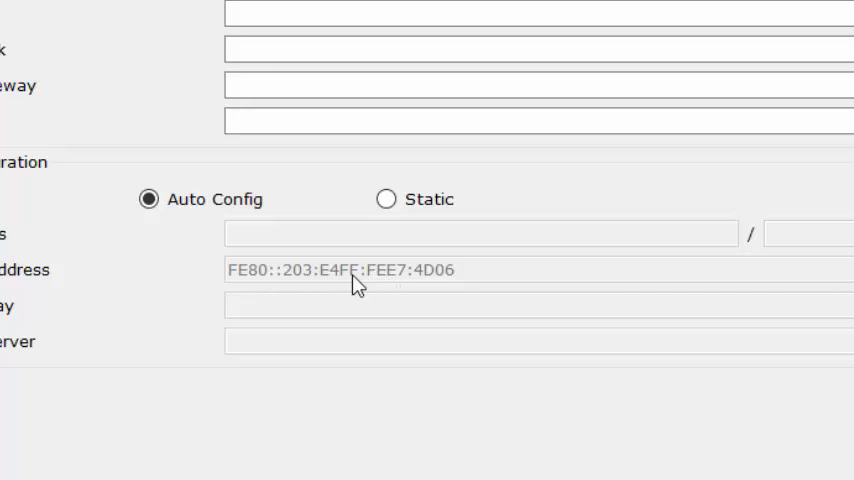
mouse_move(370, 280)
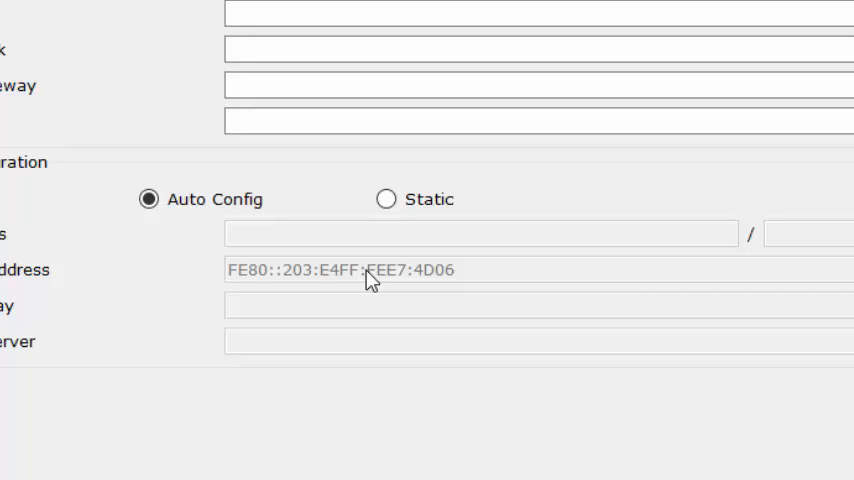
mouse_move(361, 283)
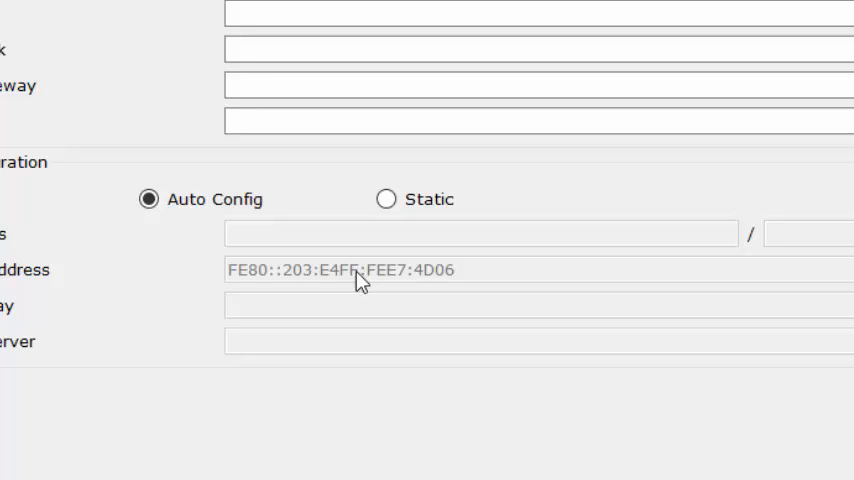
mouse_move(381, 281)
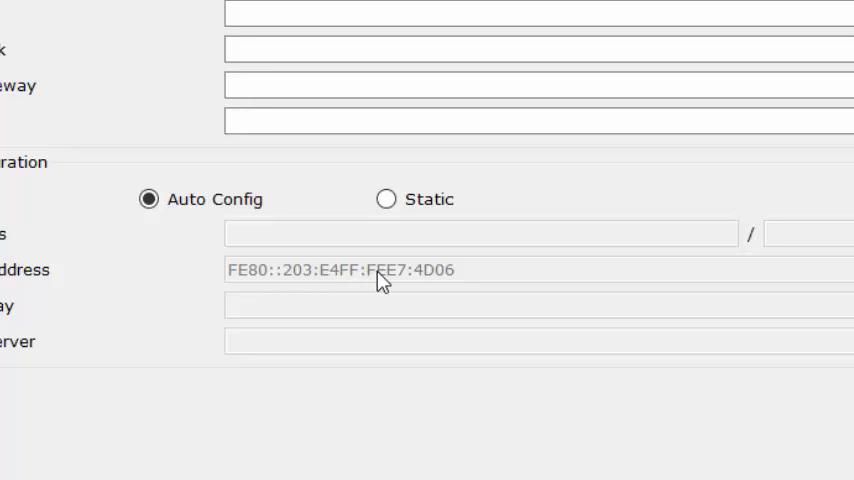
mouse_move(291, 291)
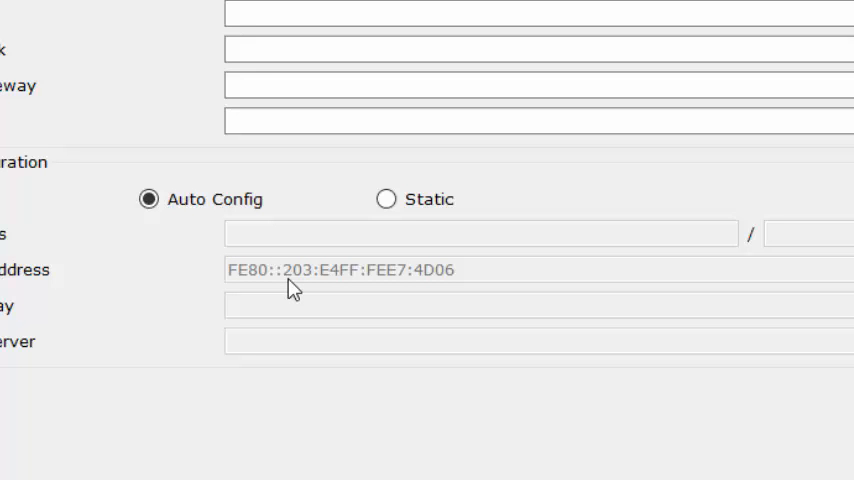
mouse_move(258, 290)
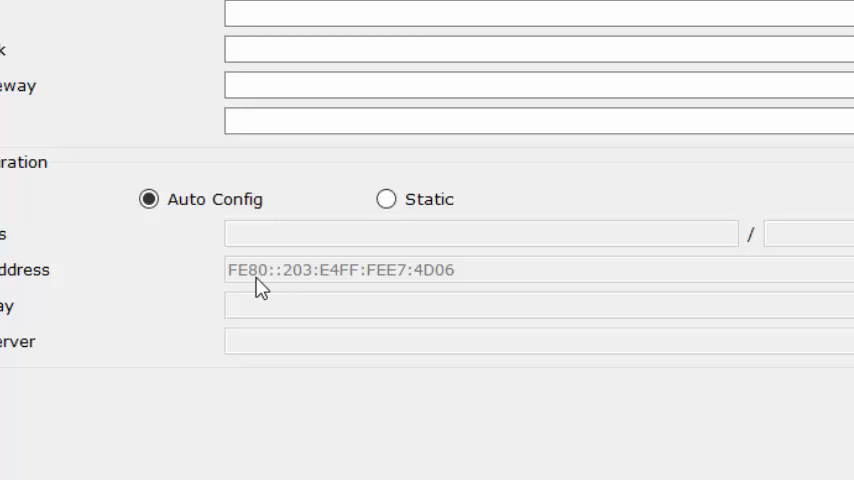
mouse_move(263, 315)
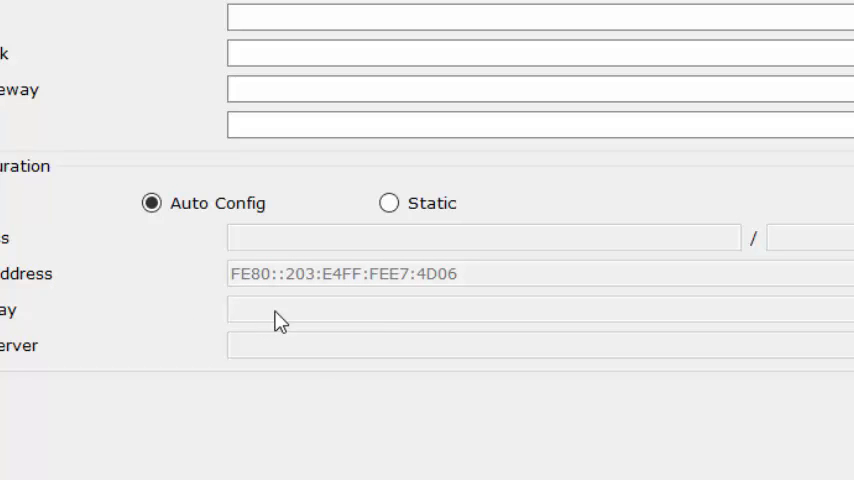
mouse_move(340, 285)
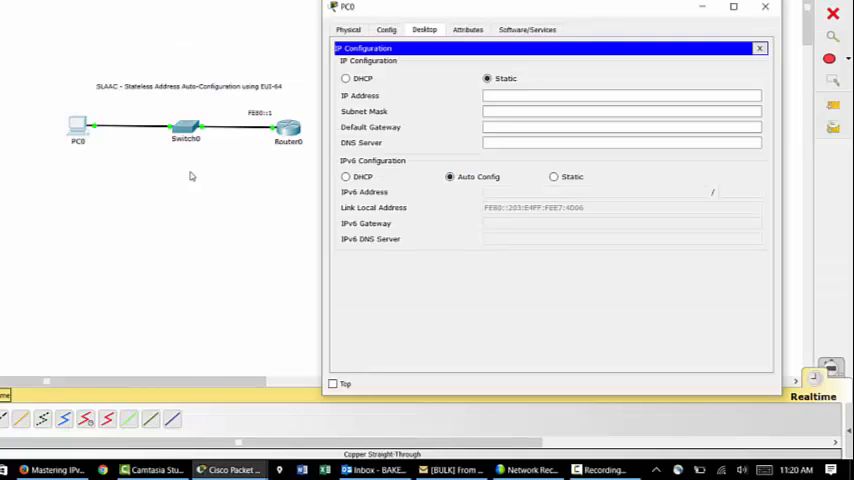
mouse_move(91, 149)
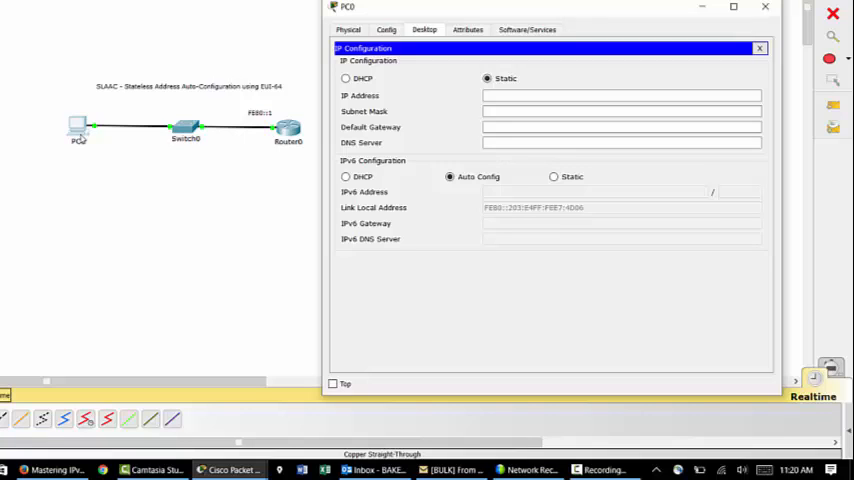
mouse_move(332, 148)
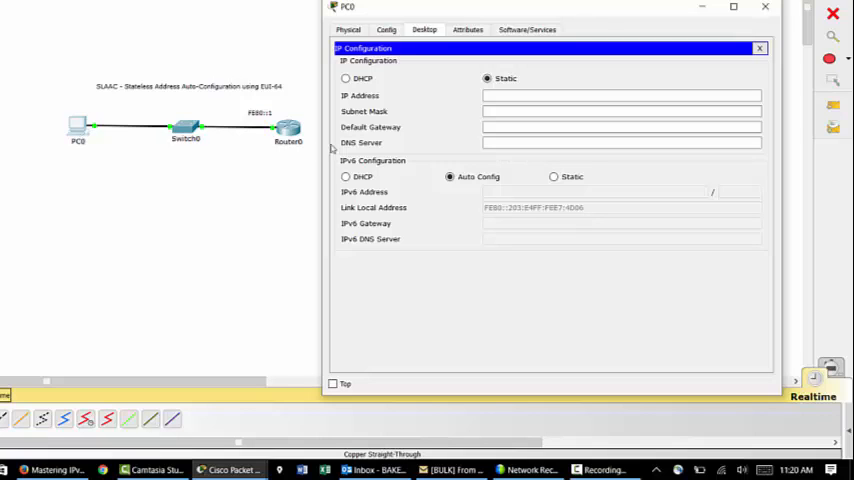
Step: Open Router0's configuration window to reach its IOS command line
click(288, 128)
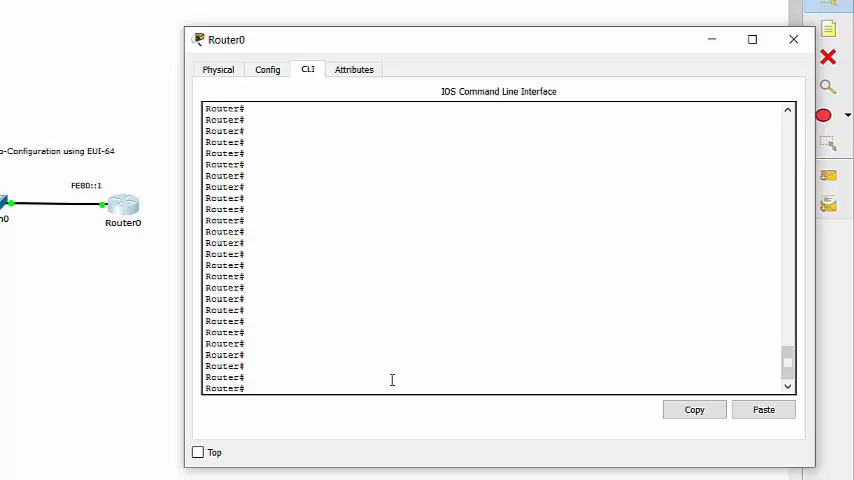
Step: Enable ipv6 unicast-routing in global config, then show the IPv6 routing table
text(config t)
text(ipv6)
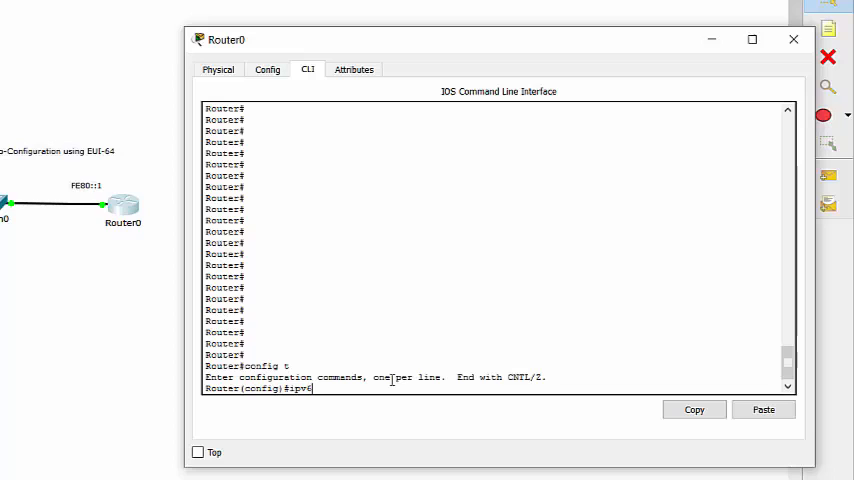
text(unicast-routing)
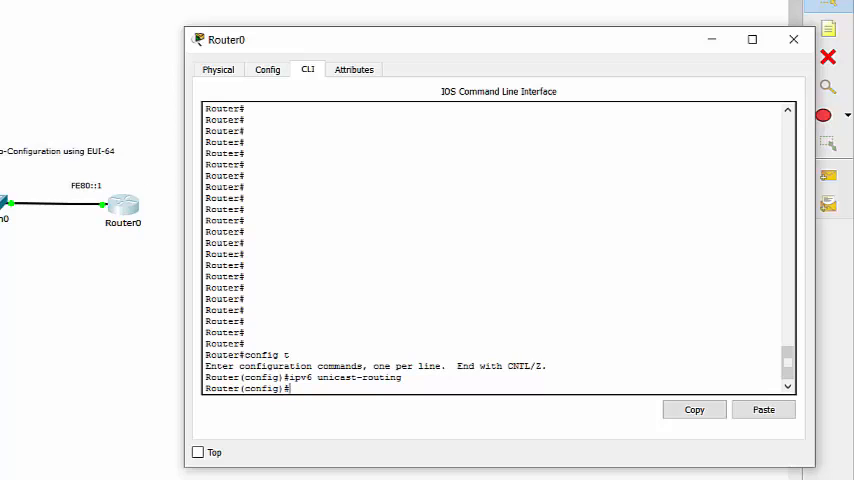
mouse_move(52, 210)
text(exit)
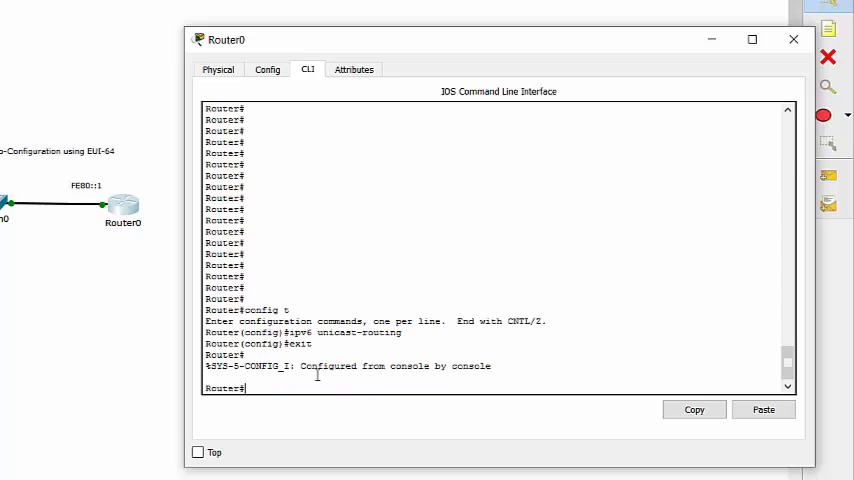
text(show ipv)
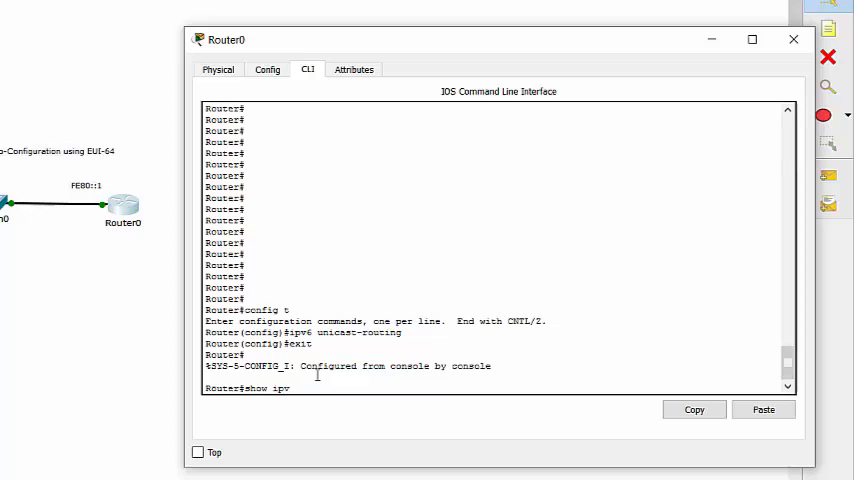
key(enter)
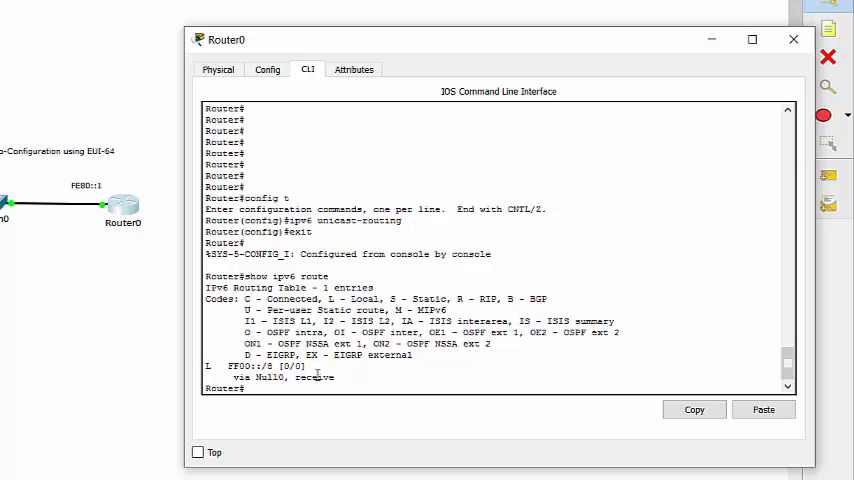
Step: Run show ipv6 int brief, then start config mode for GigabitEthernet0/0
text(show ipv6 int)
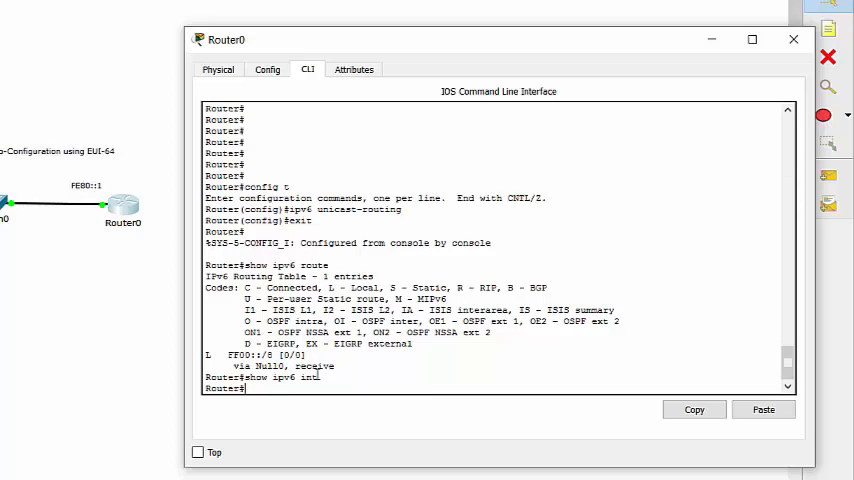
text(show ipv6 int brief)
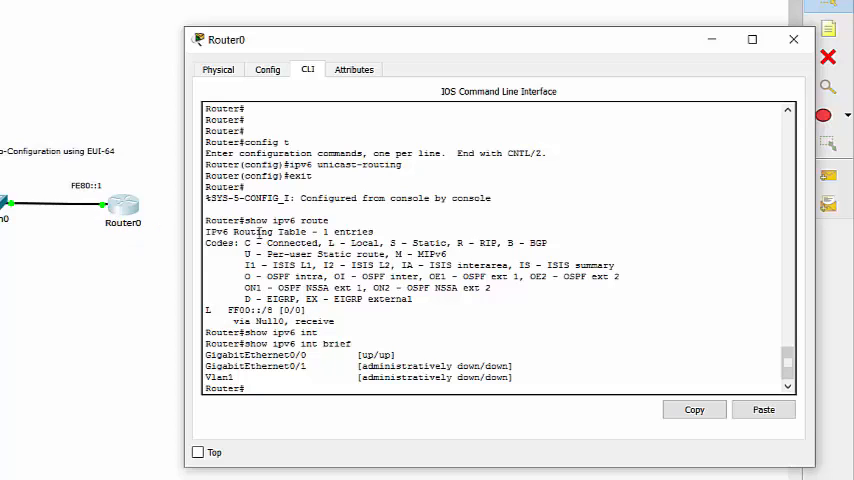
text(config t)
text(ipv6)
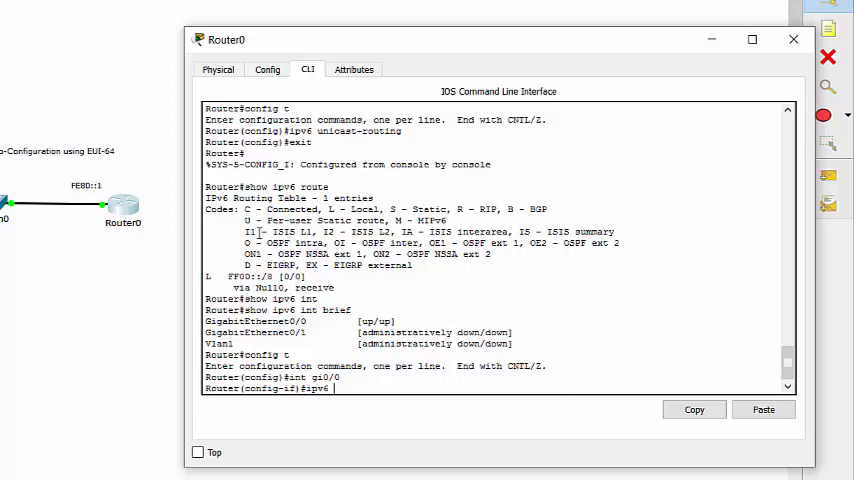
Step: Assign link-local FE80::1 to Gi0/0 and check it with do sh ipv6 int brief
text(fe80::1 link-local)
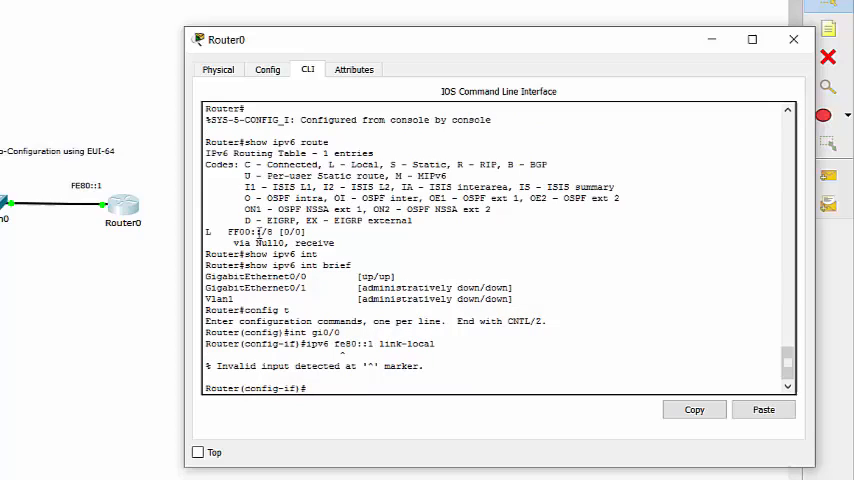
text(ipv6 fe80::1 link-local)
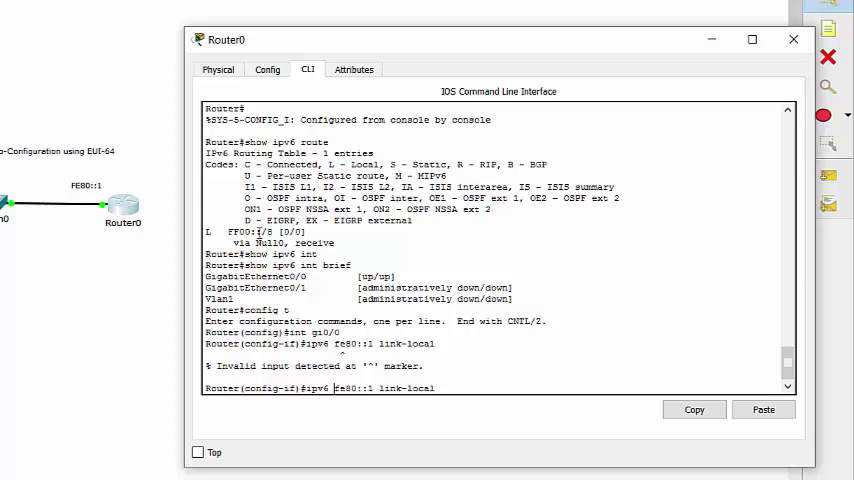
text(add)
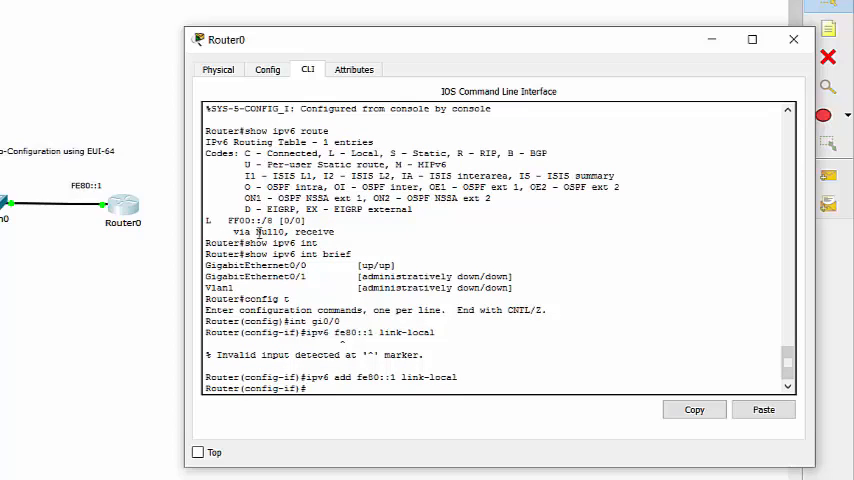
text(do sh ipv6 int brief)
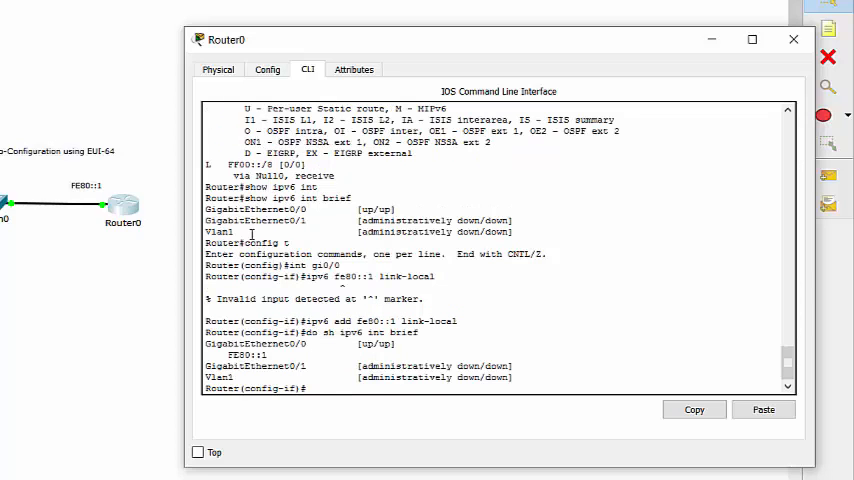
text(do sh ipv6 int brief)
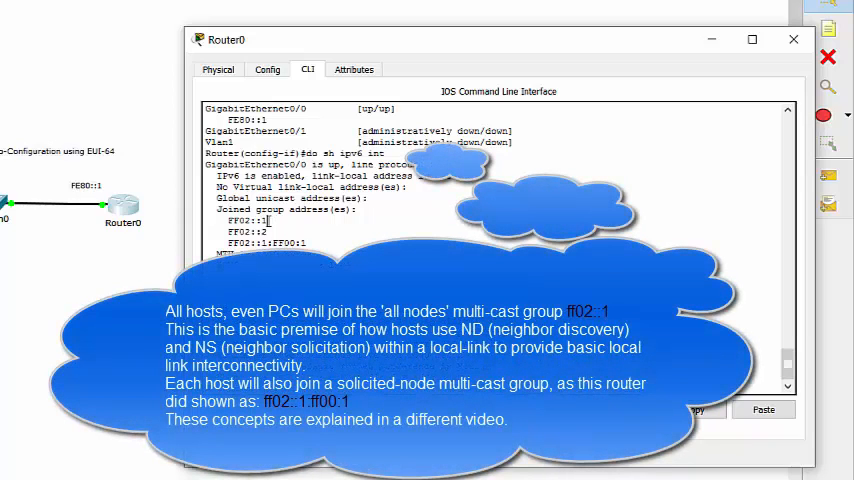
Step: Highlight the all-nodes group FF02::1 in Gi0/0's IPv6 interface details
double_click(246, 221)
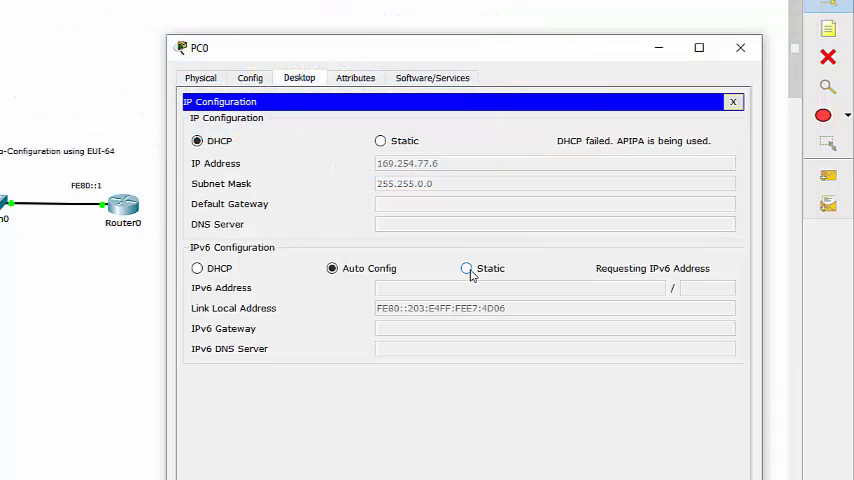
Step: Set PC0's IPv6 to Auto Config and ping FE80::1 with 4 of 4 replies
click(466, 268)
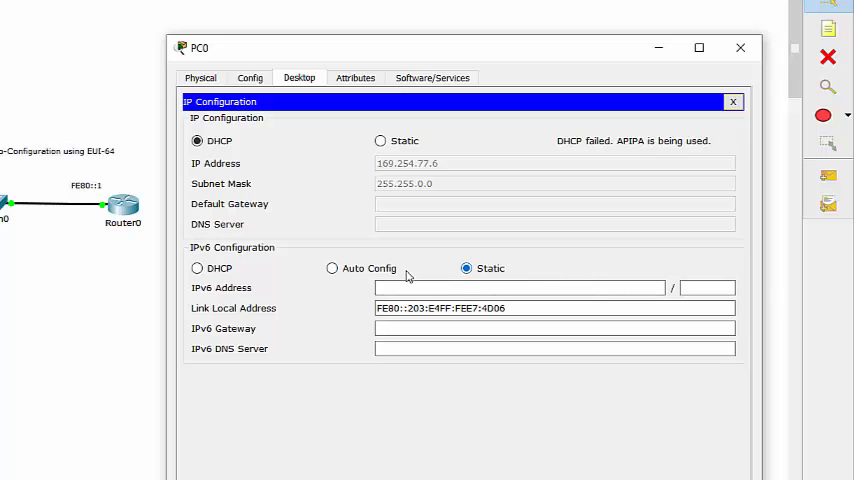
click(332, 268)
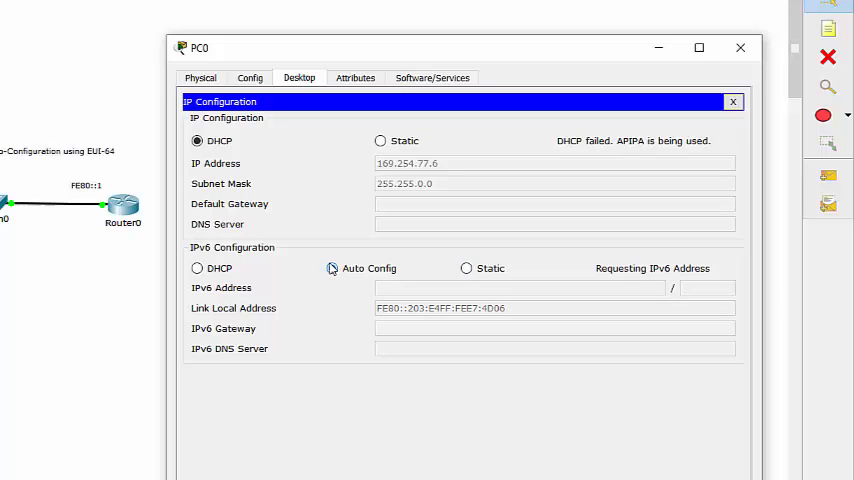
click(331, 268)
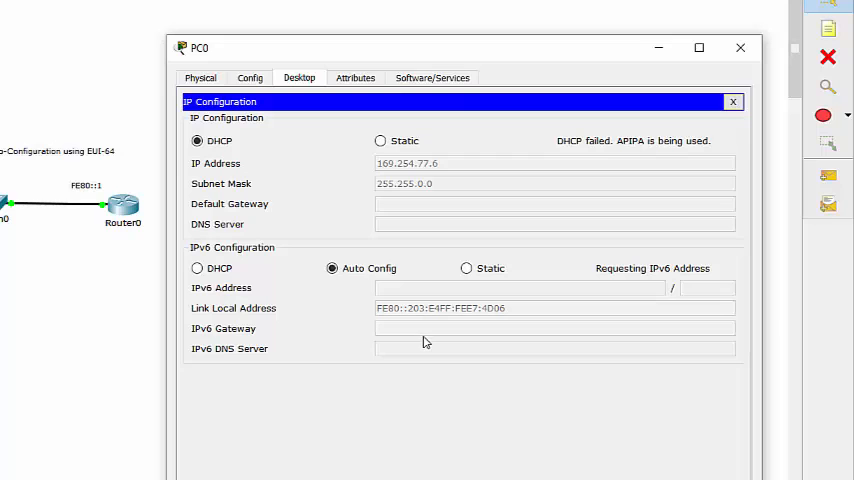
mouse_move(733, 101)
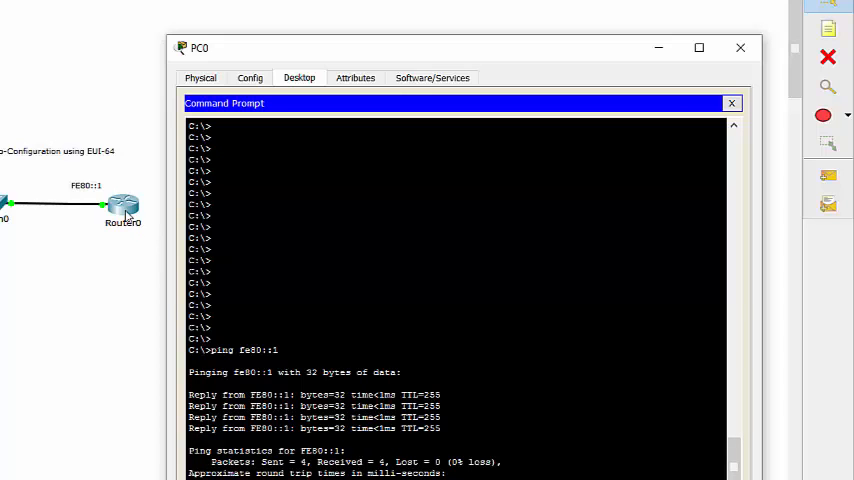
click(122, 205)
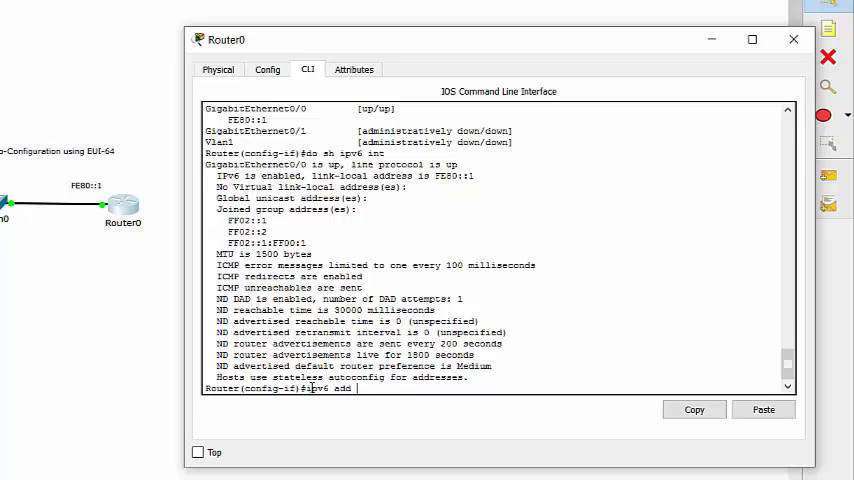
Step: Add 2001:DB8:ACAD::1/64 to Gi0/0 and verify with do sh ipv6 int
text(2001:db)
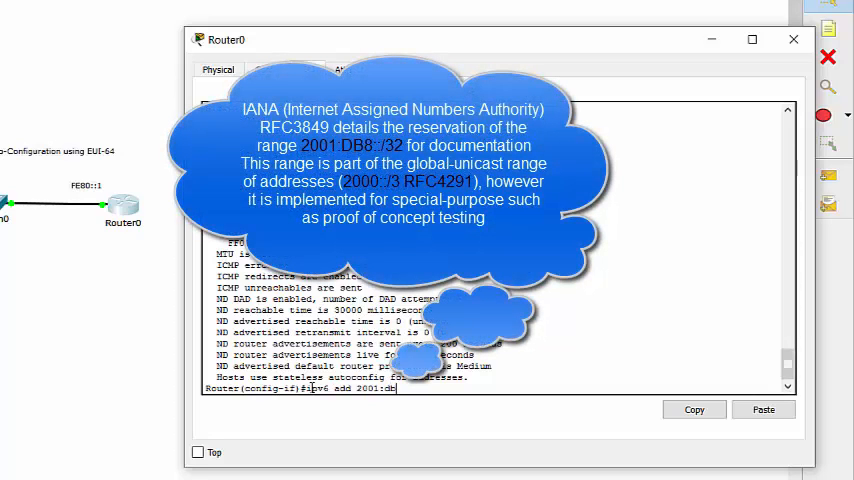
text(8::acad::1/64)
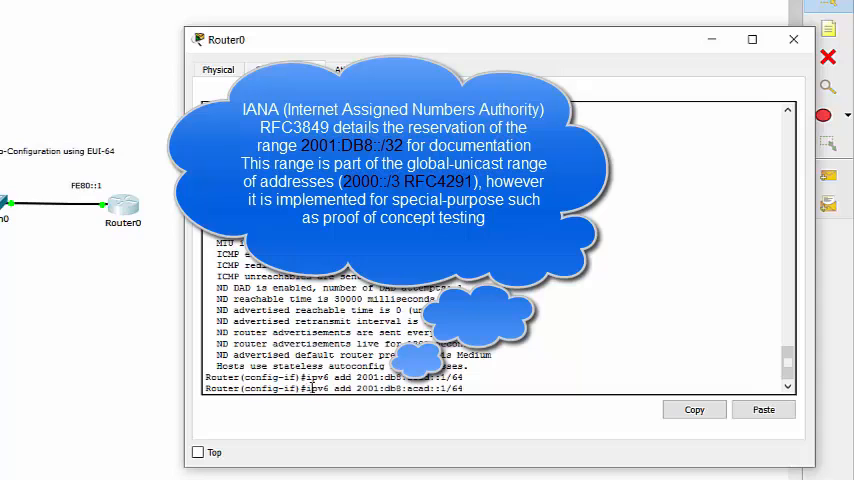
text(do sh ipv6 int)
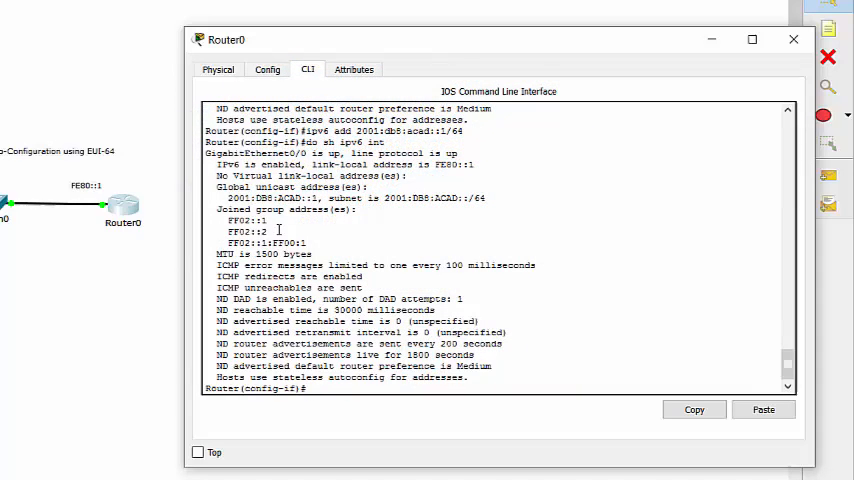
Step: Close PC0's command prompt and view its EUI-64 address 2001:DB8:ACAD:0:203:E4FF:FEE7:4D06/64
double_click(247, 231)
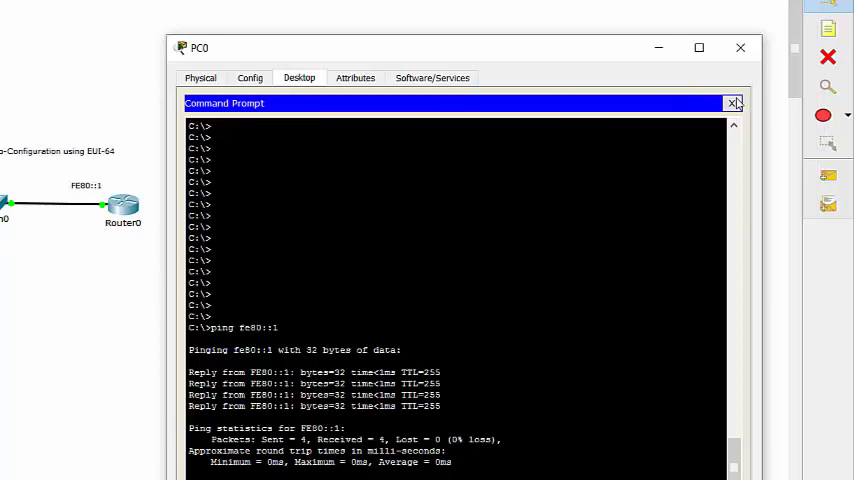
click(733, 103)
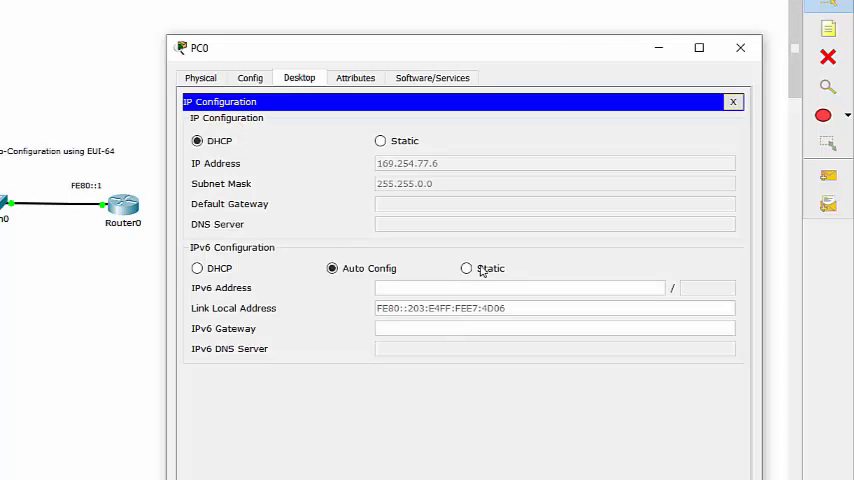
click(332, 268)
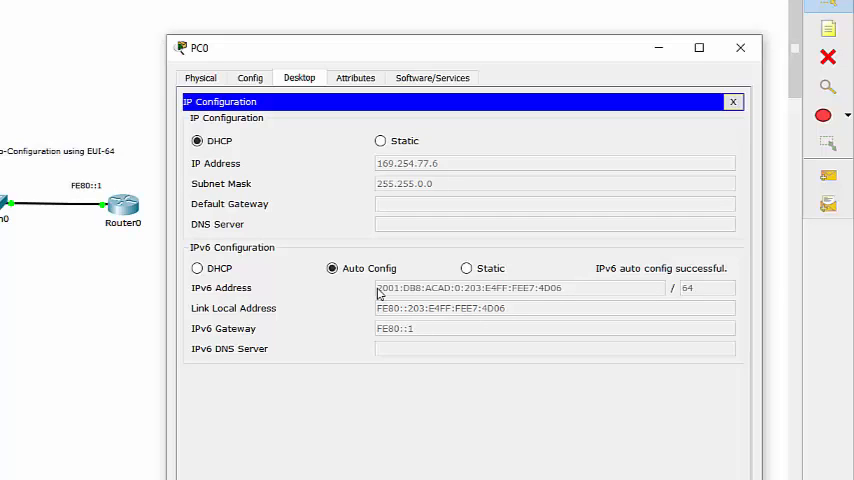
mouse_move(421, 288)
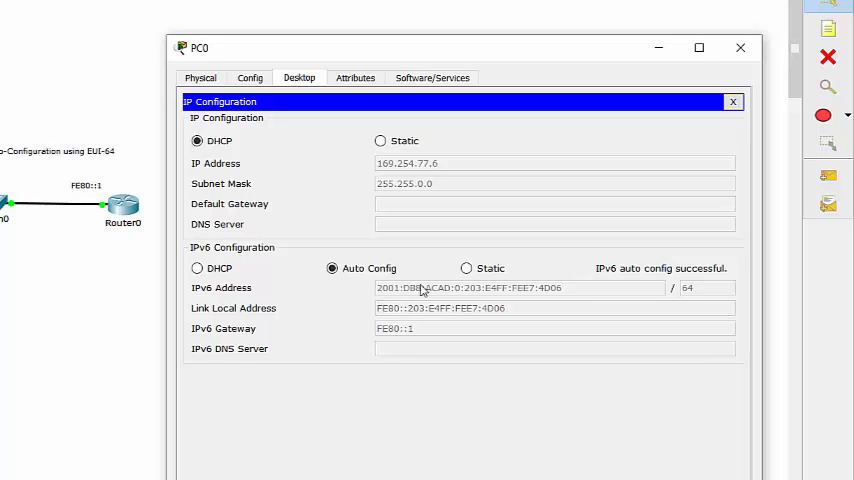
mouse_move(451, 290)
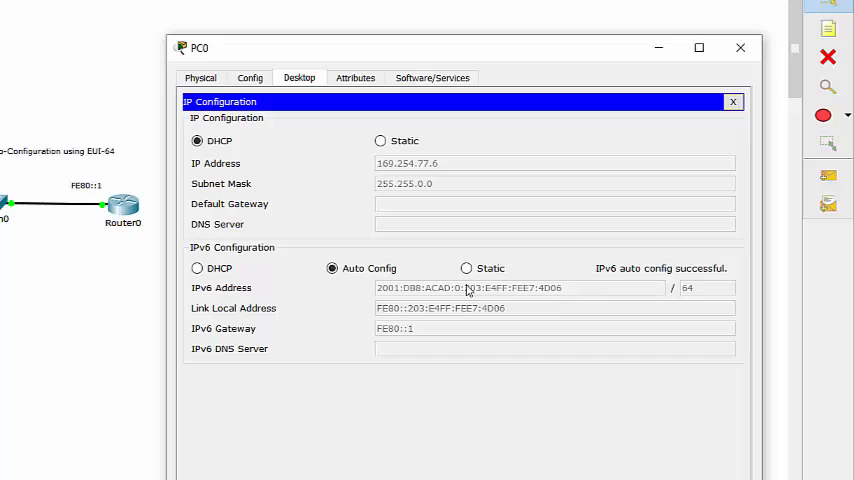
mouse_move(449, 293)
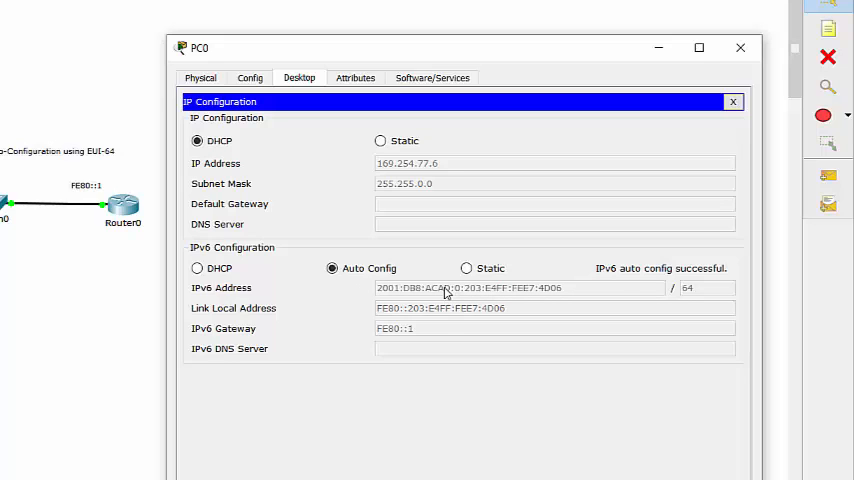
mouse_move(425, 333)
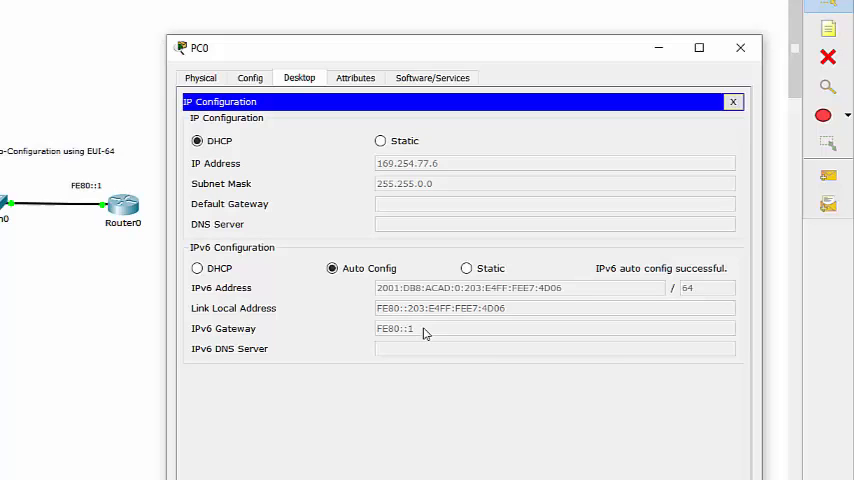
mouse_move(422, 295)
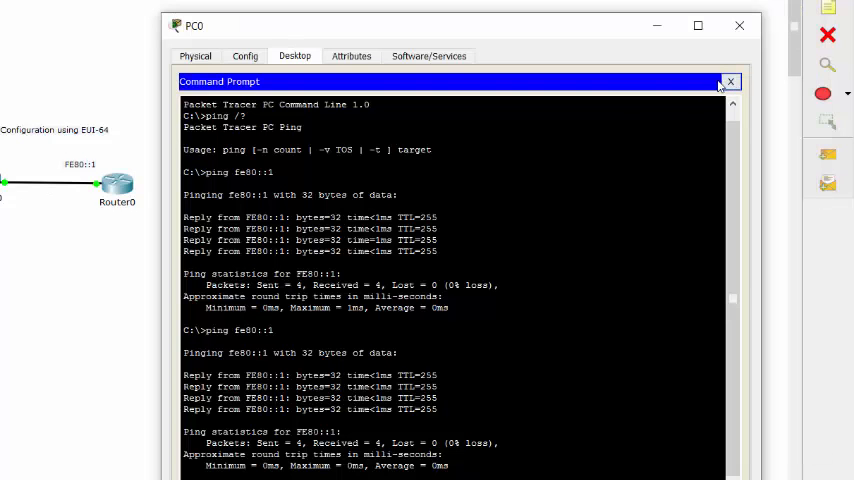
Step: Close the prompt and view PC0's new address 2001:DB8:ACAD:A:203:E4FF:FEE7:4D06/64
click(730, 81)
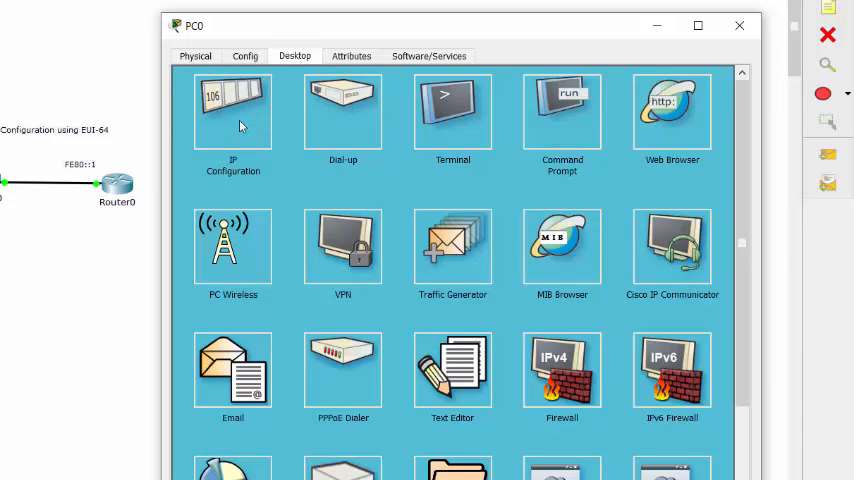
click(232, 110)
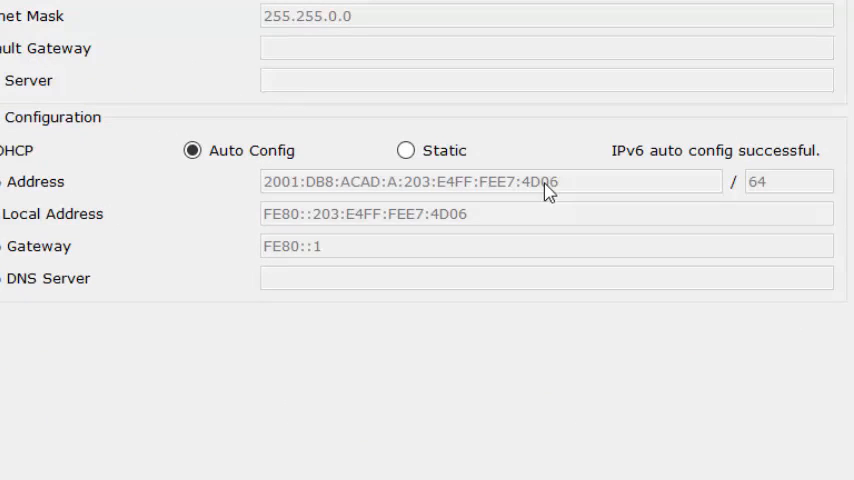
mouse_move(417, 196)
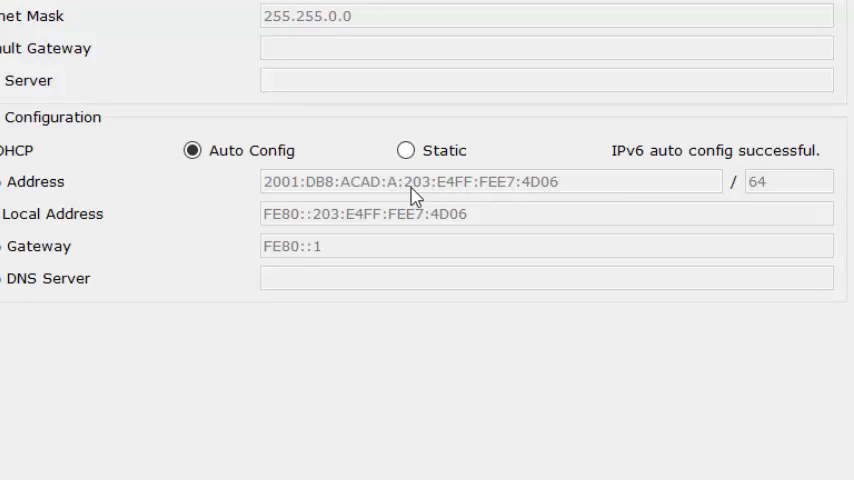
mouse_move(450, 192)
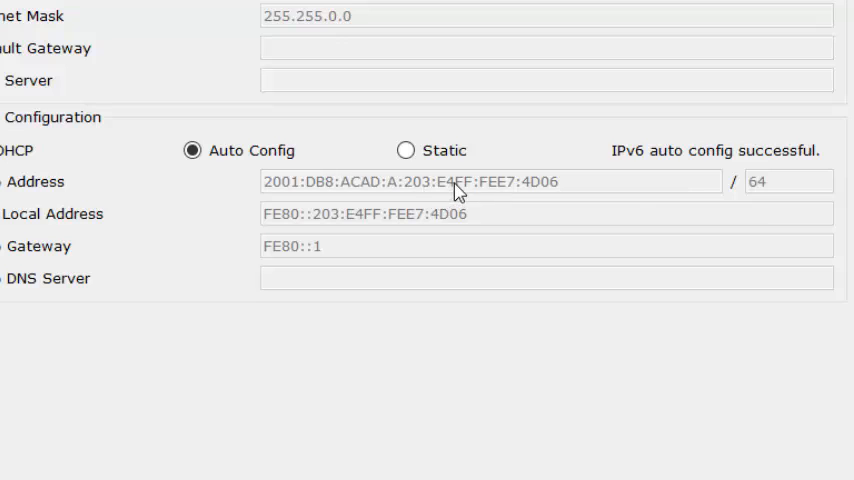
mouse_move(468, 194)
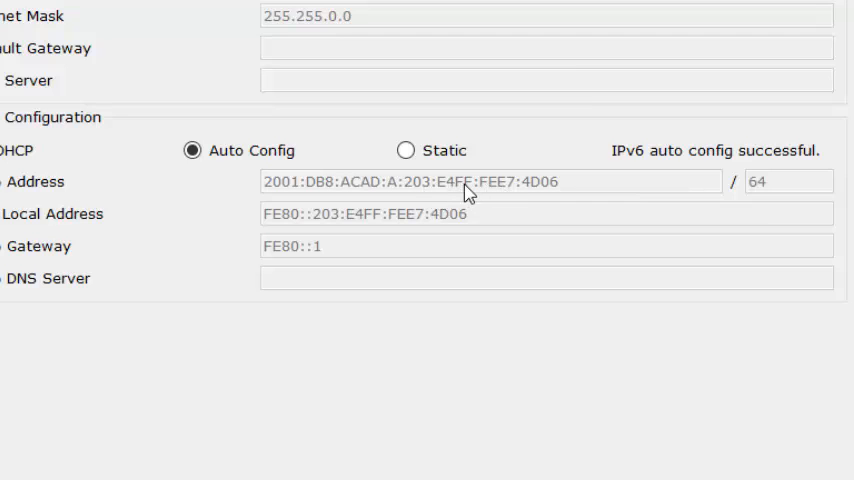
mouse_move(500, 192)
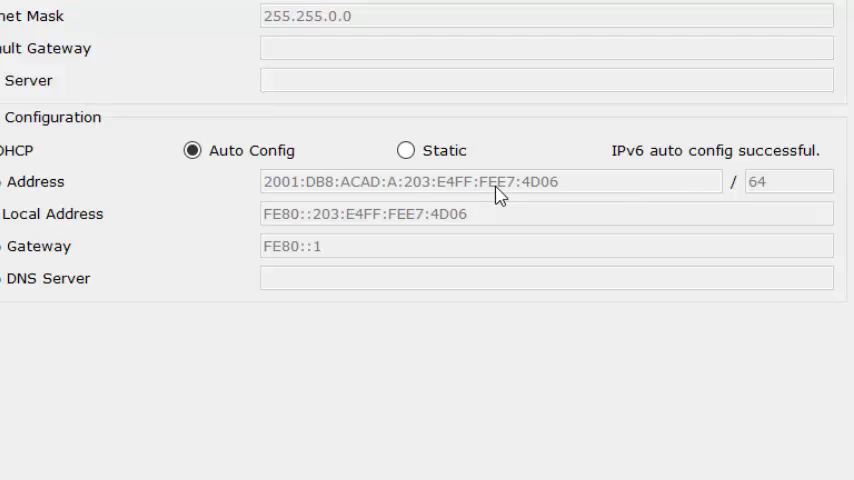
mouse_move(417, 200)
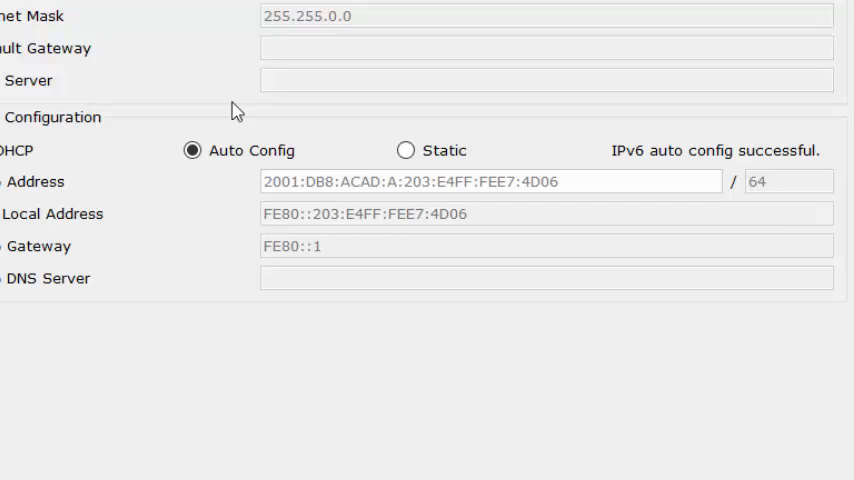
Step: Run ipconfig /all on PC0, showing link-local FE80::203:E4FF:FEE7:4D06 and 169.254.77.6
click(372, 55)
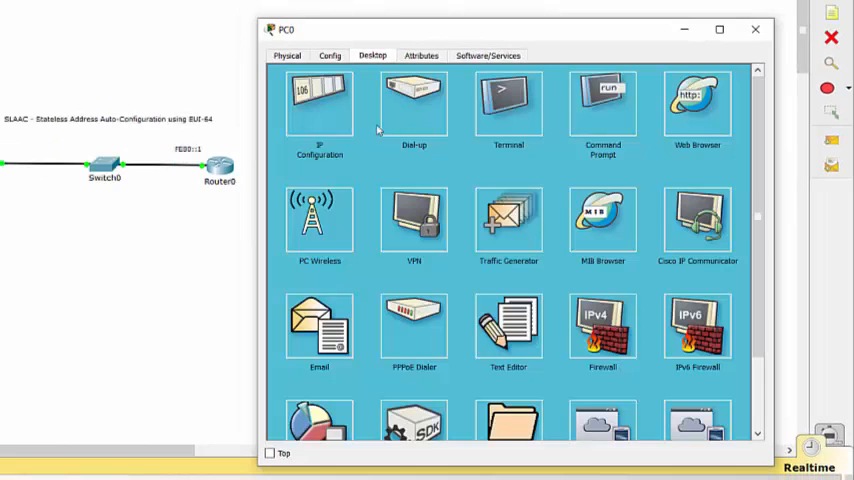
click(319, 105)
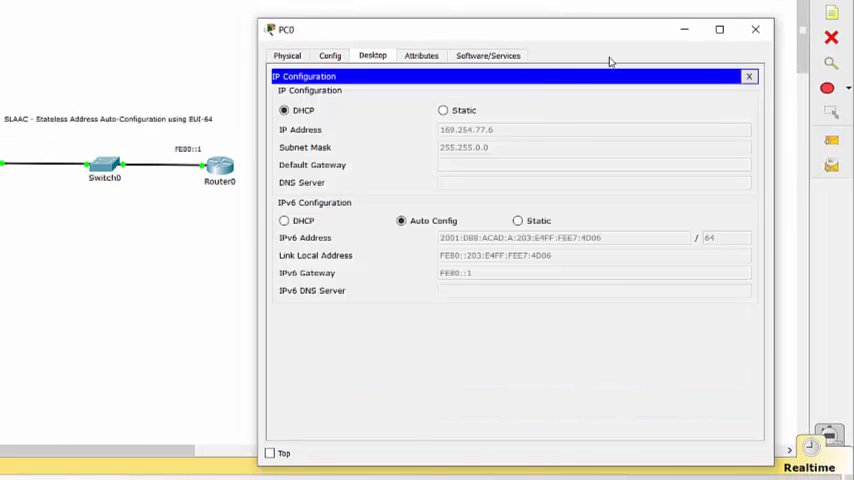
click(372, 55)
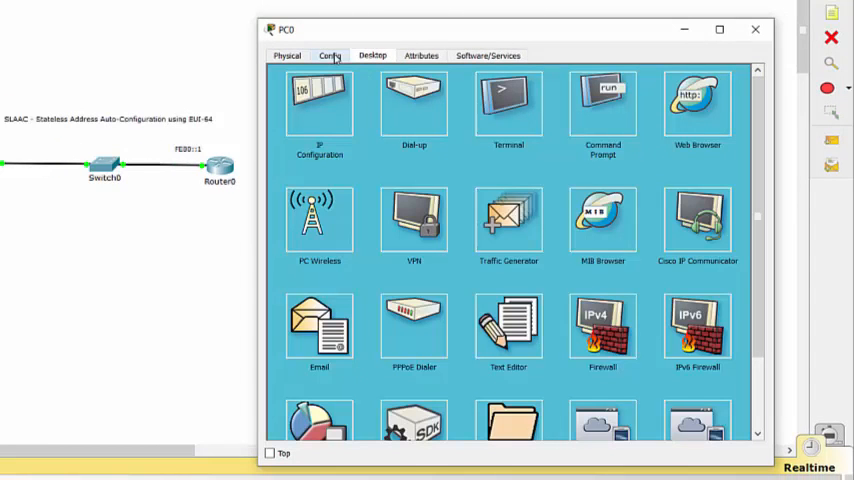
mouse_move(388, 108)
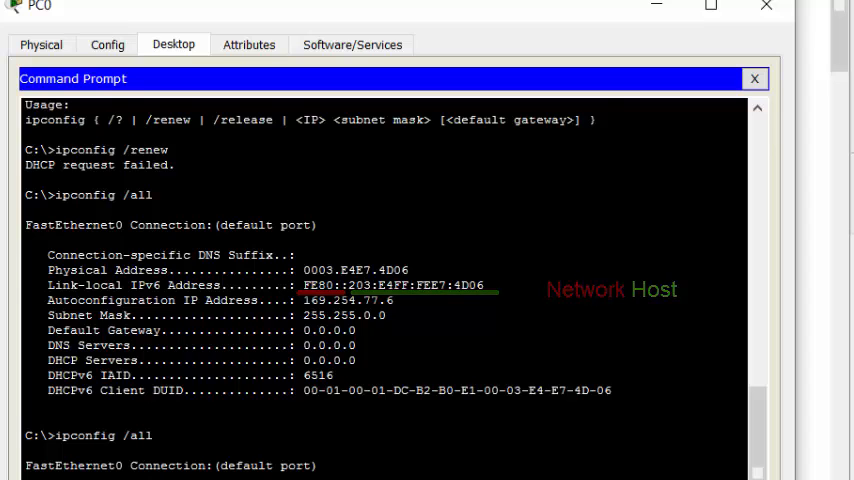
scroll(down, 3)
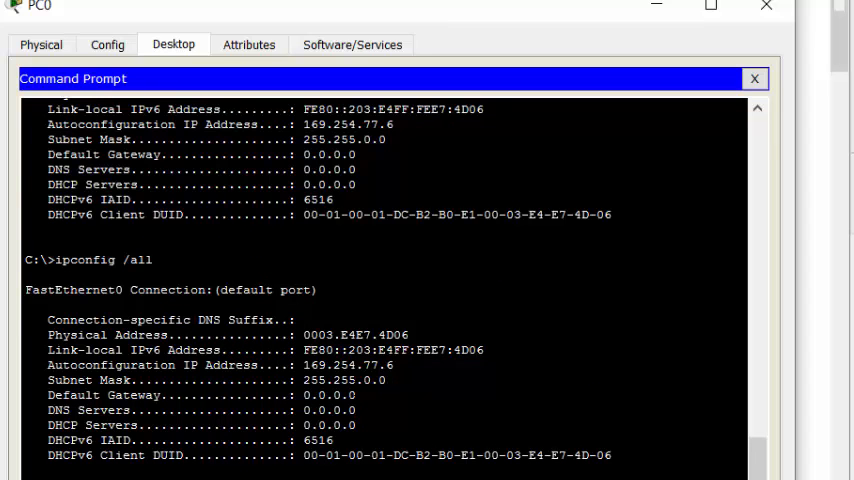
scroll(down, 3)
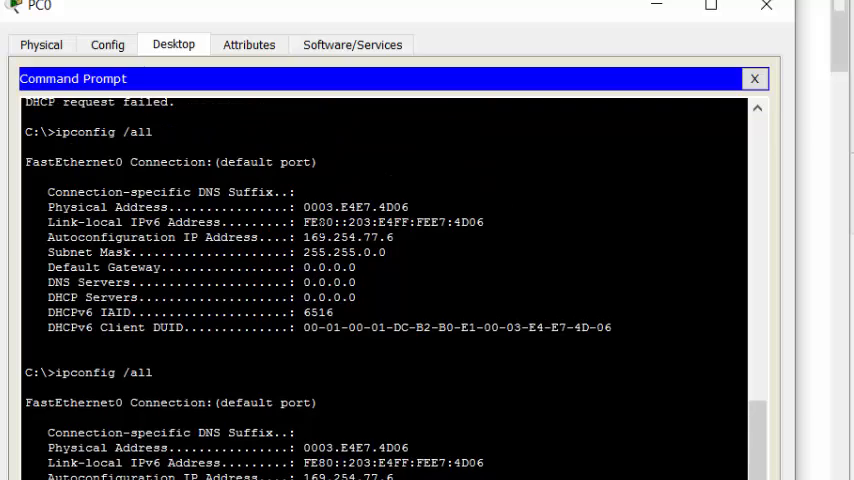